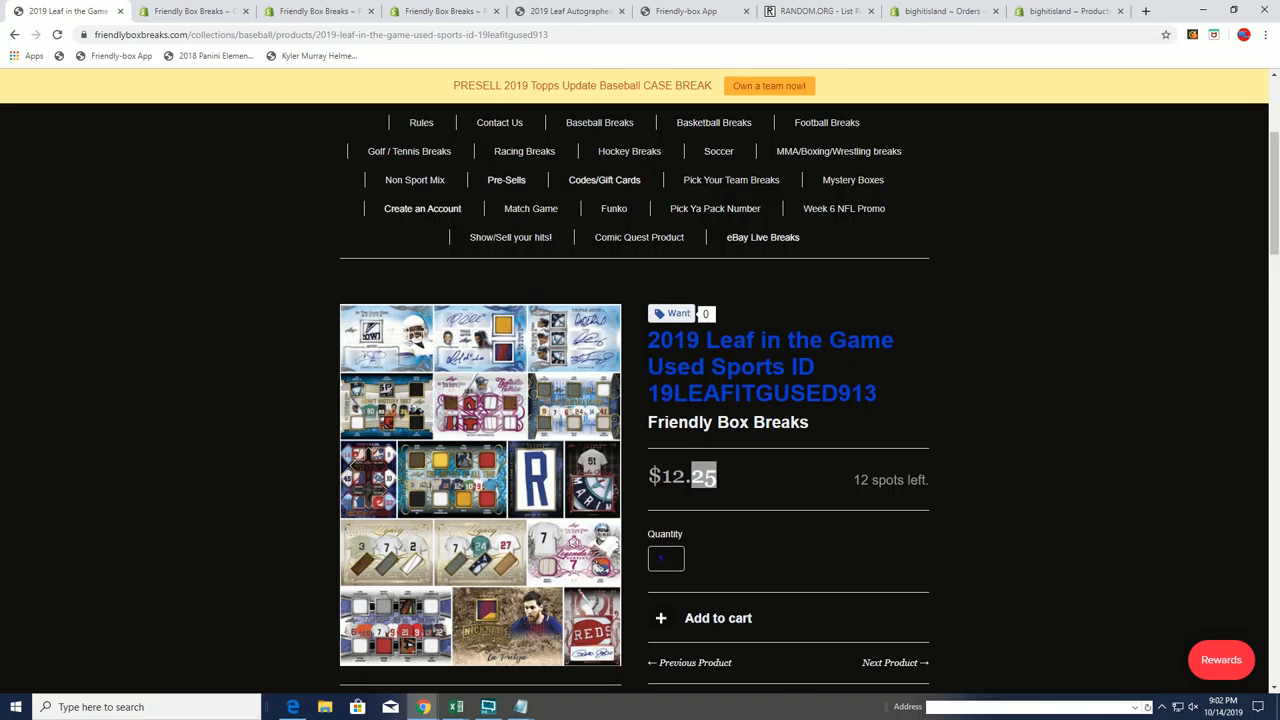
mouse_move(586, 137)
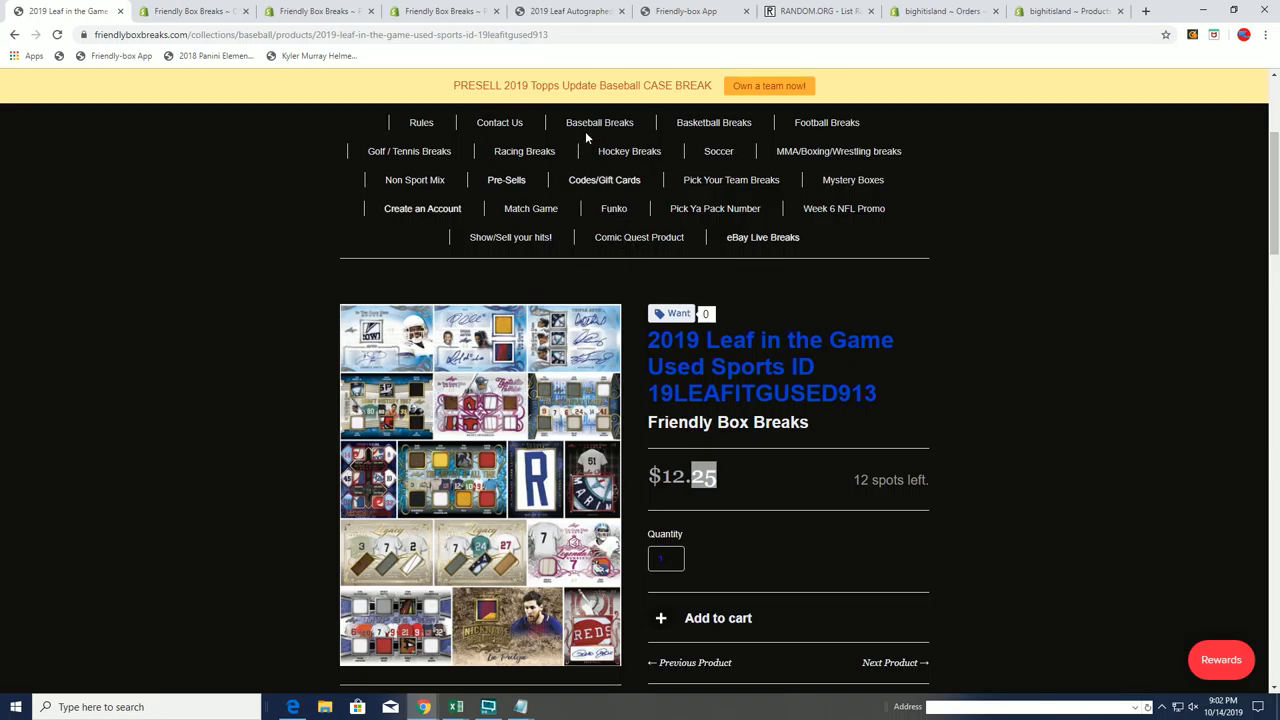
Step: Paste the 20 Friendly Box Breaks names into the RANDOM.ORG list field
click(599, 122)
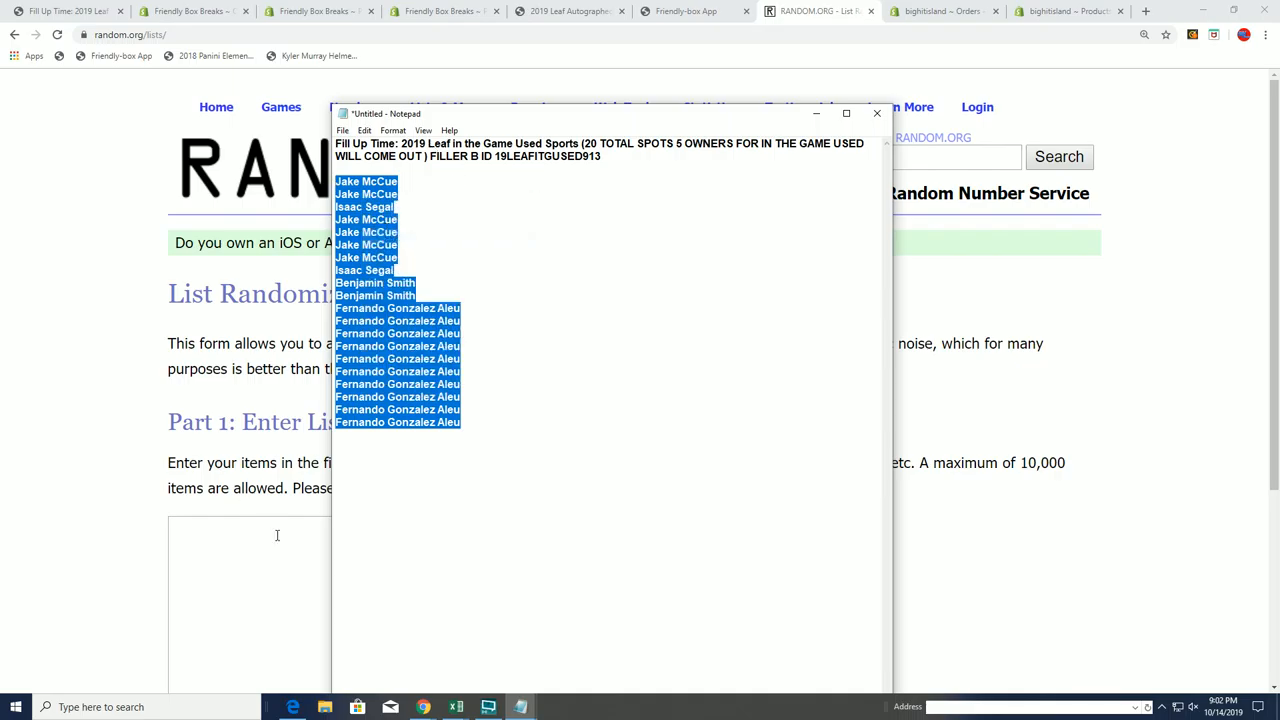
right_click(277, 535)
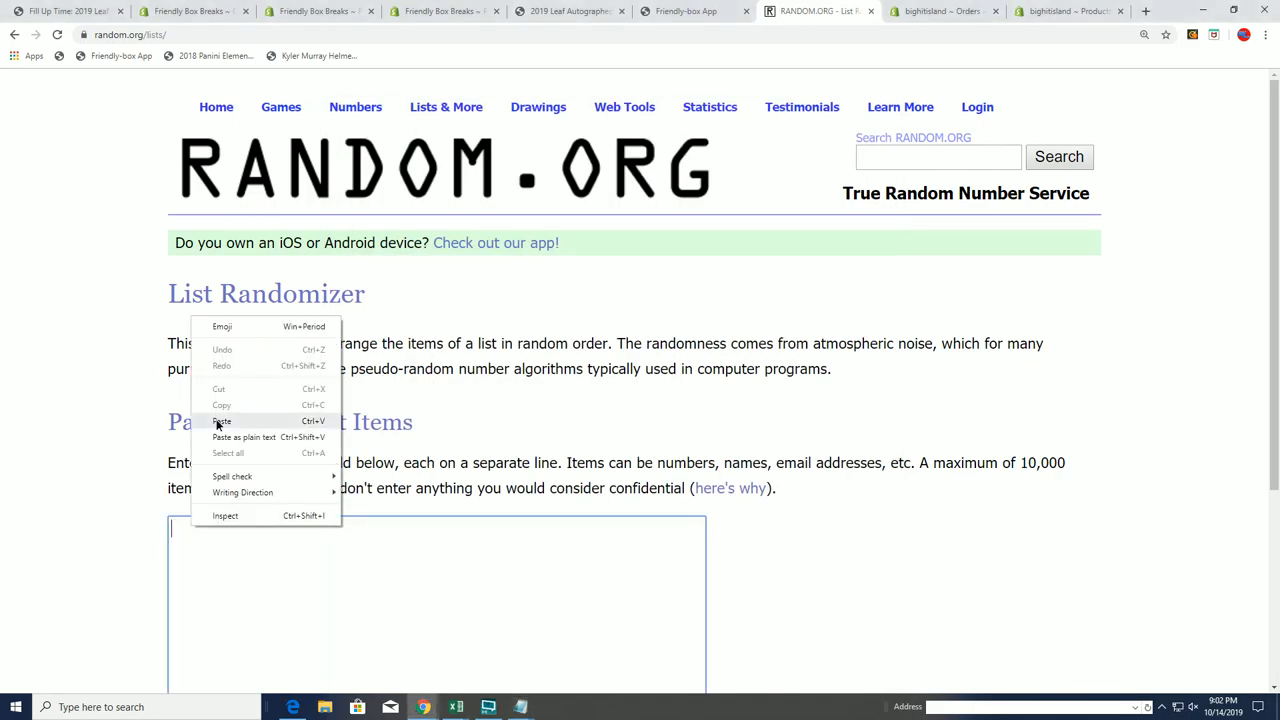
click(222, 421)
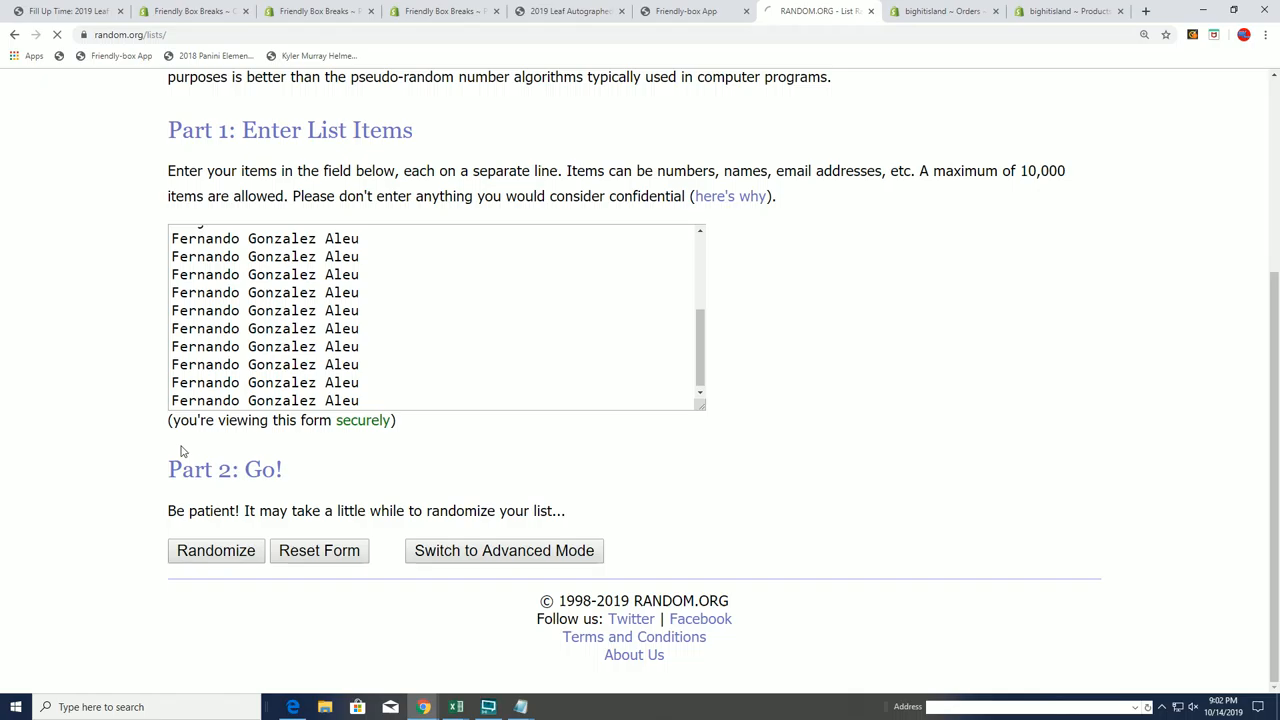
Step: Randomize the 20-name list, then reshuffle it six more times with Again!
click(215, 550)
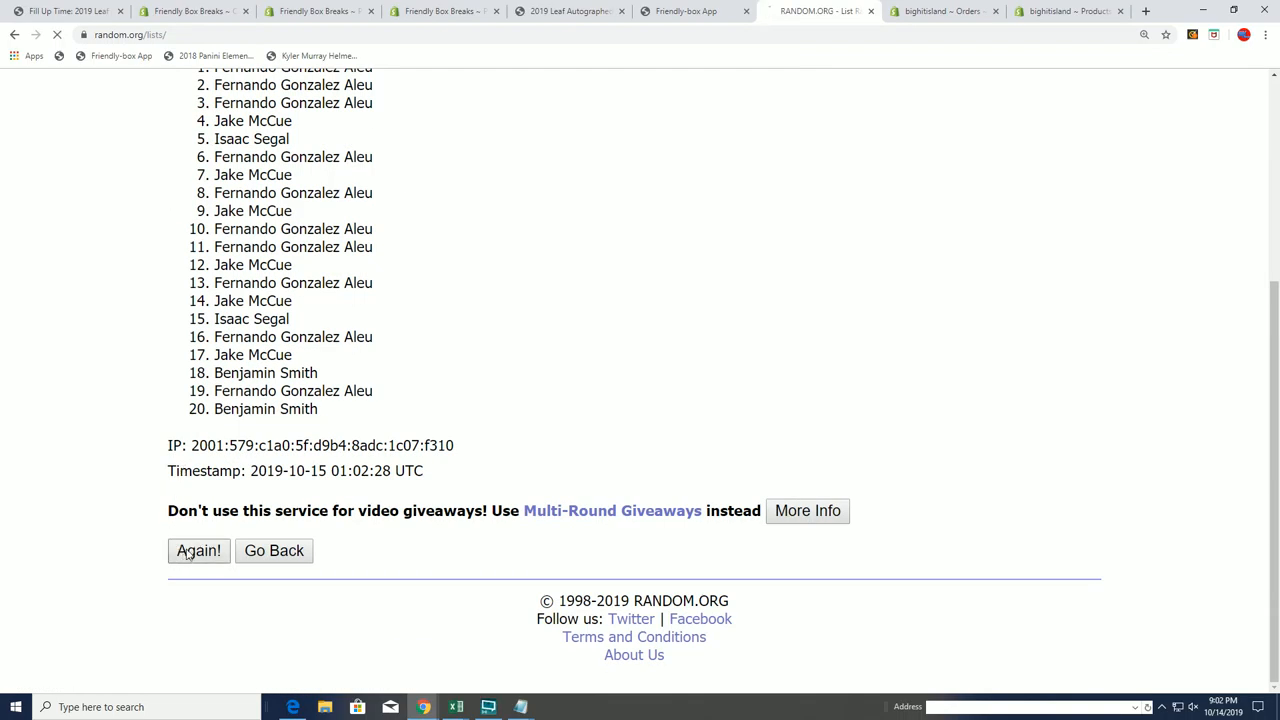
click(198, 551)
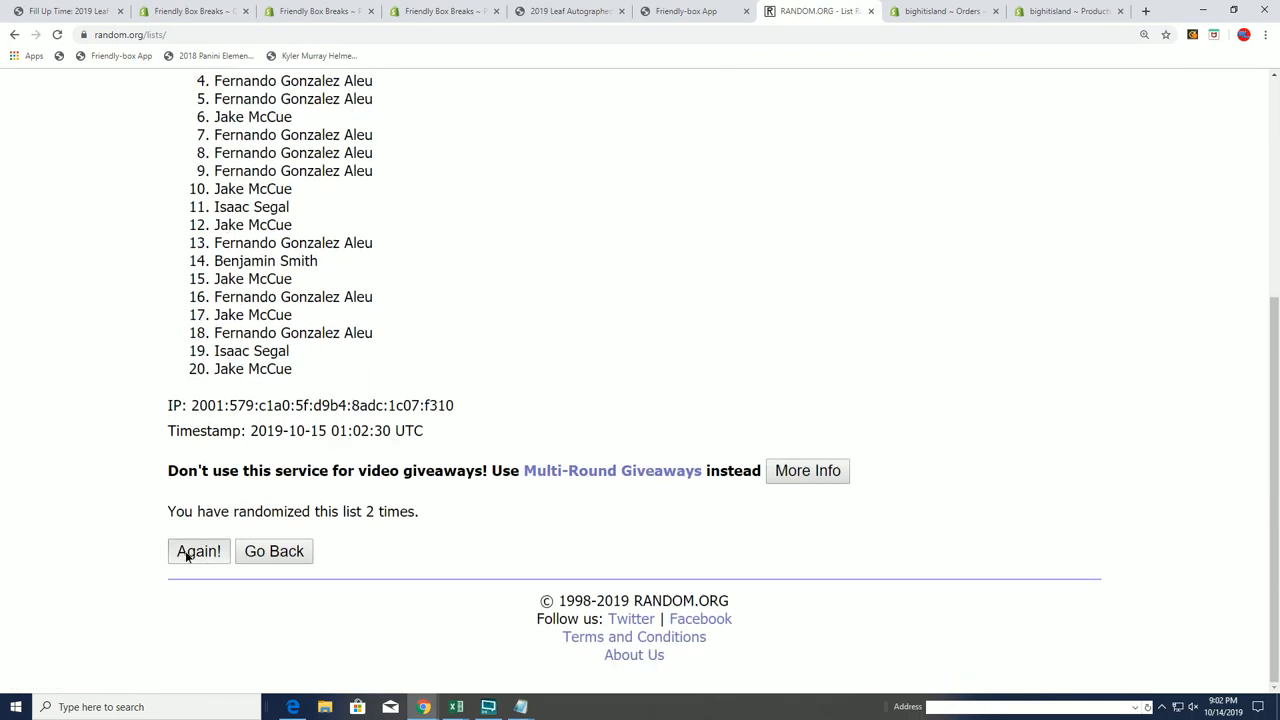
click(198, 551)
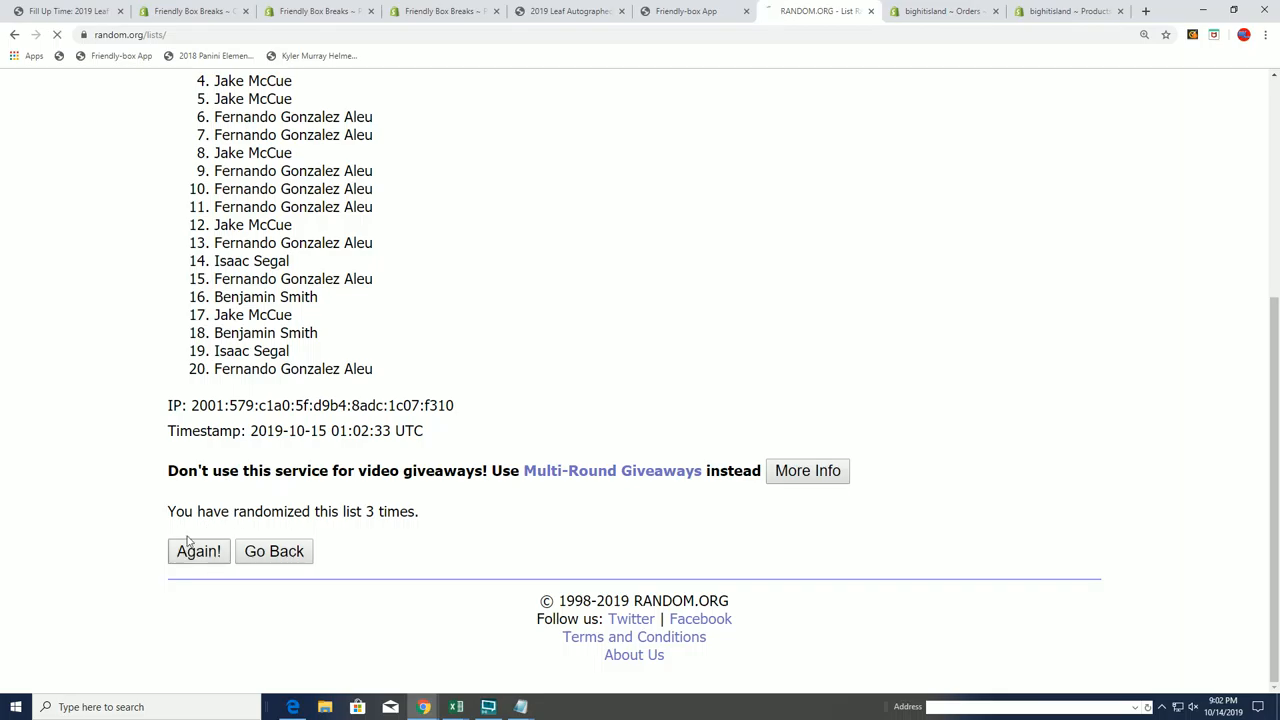
click(198, 551)
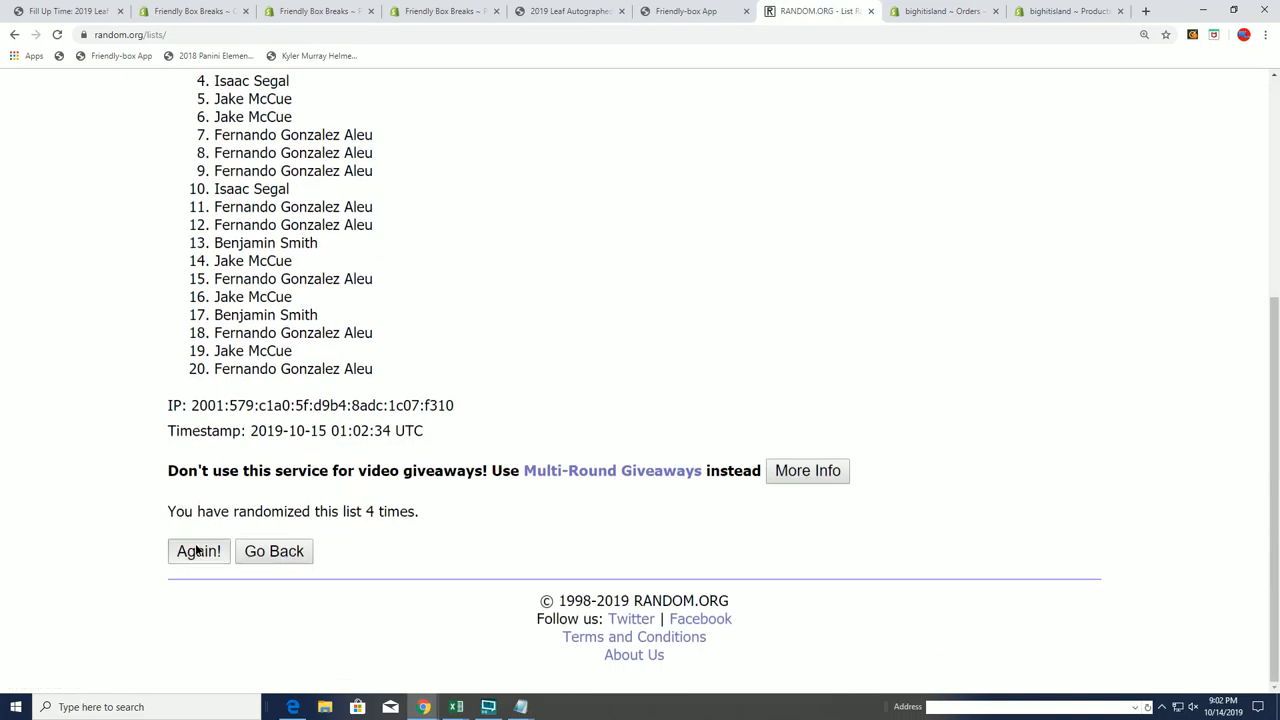
click(198, 551)
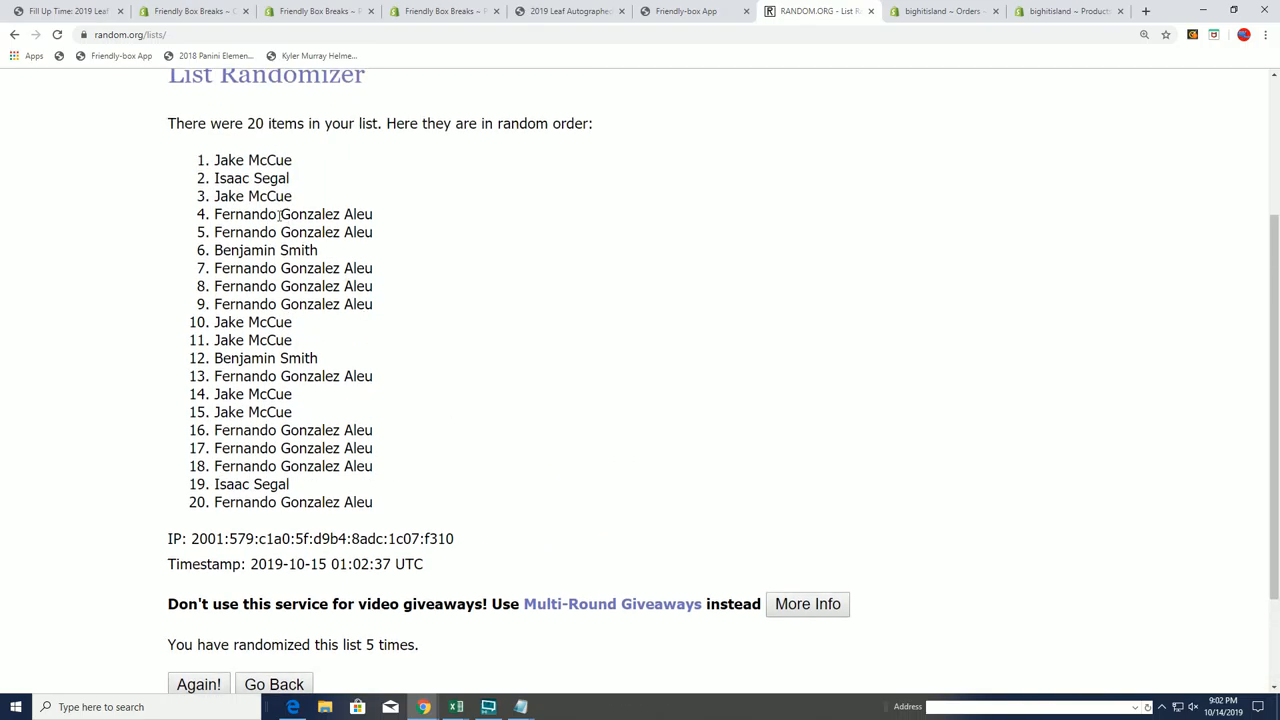
scroll(down, 3)
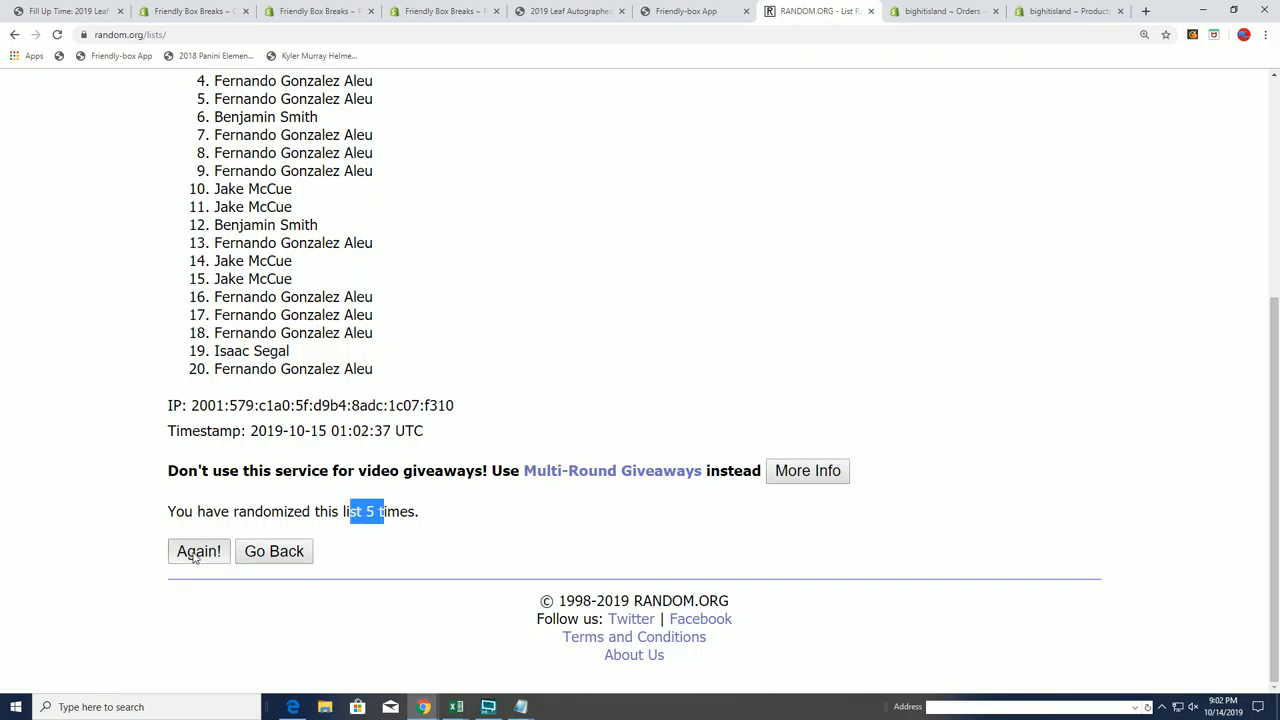
click(198, 551)
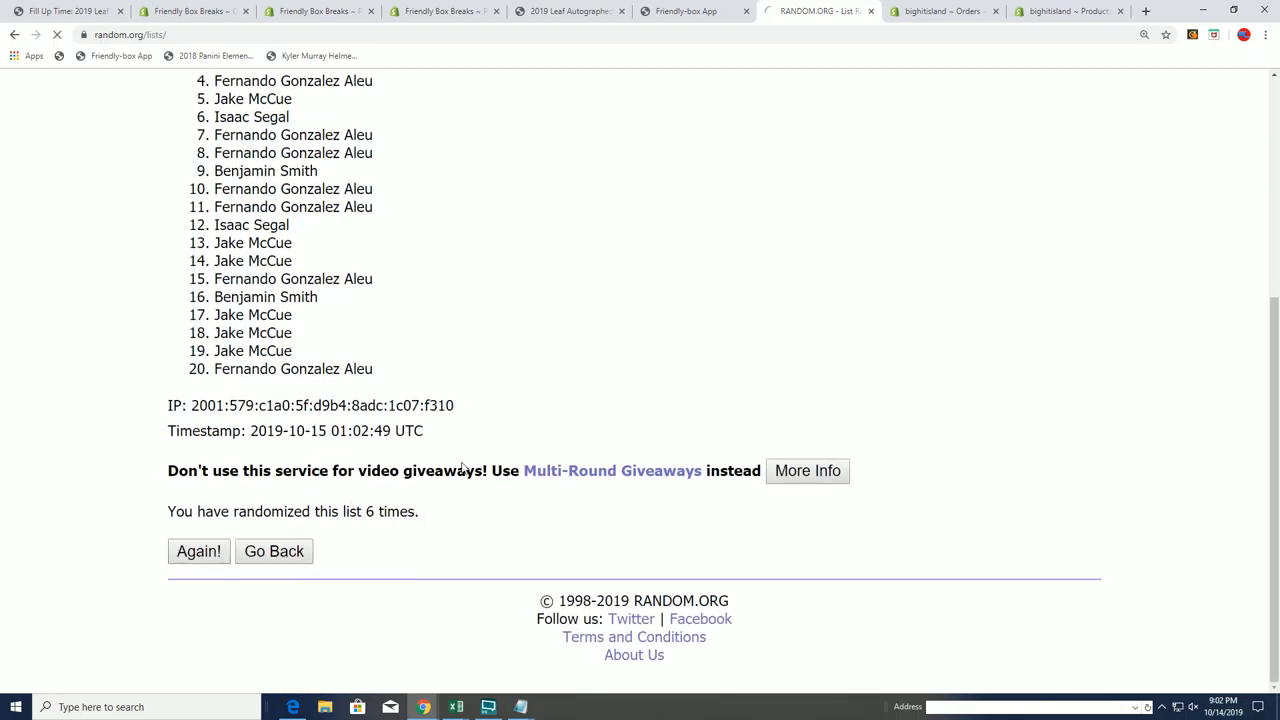
click(199, 551)
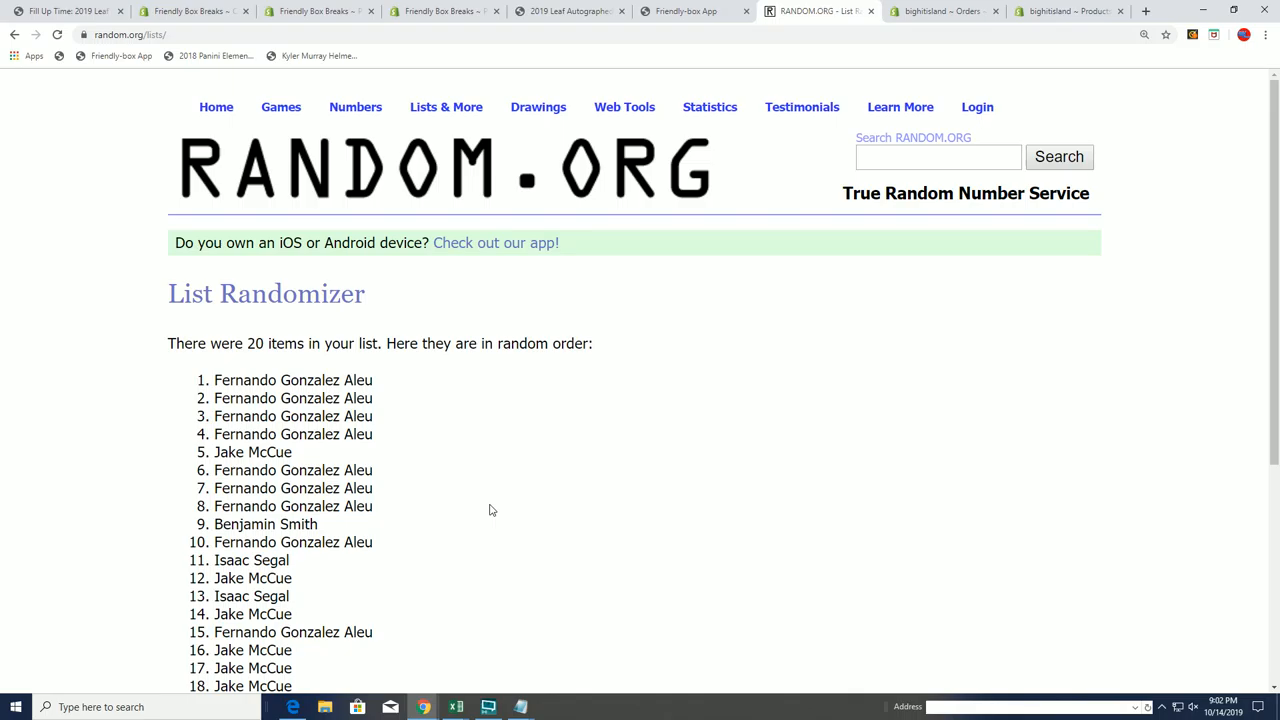
mouse_move(183, 411)
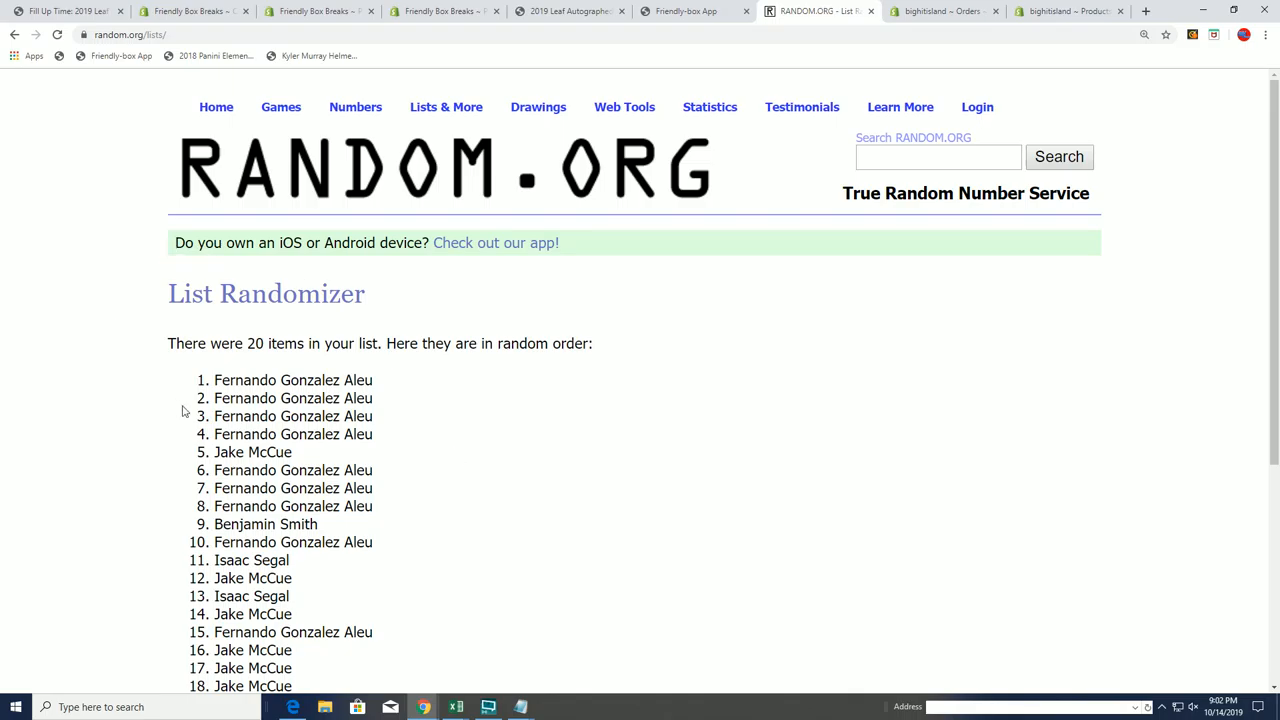
Step: Copy results 1–5 from the final shuffled order
drag(215, 380, 293, 452)
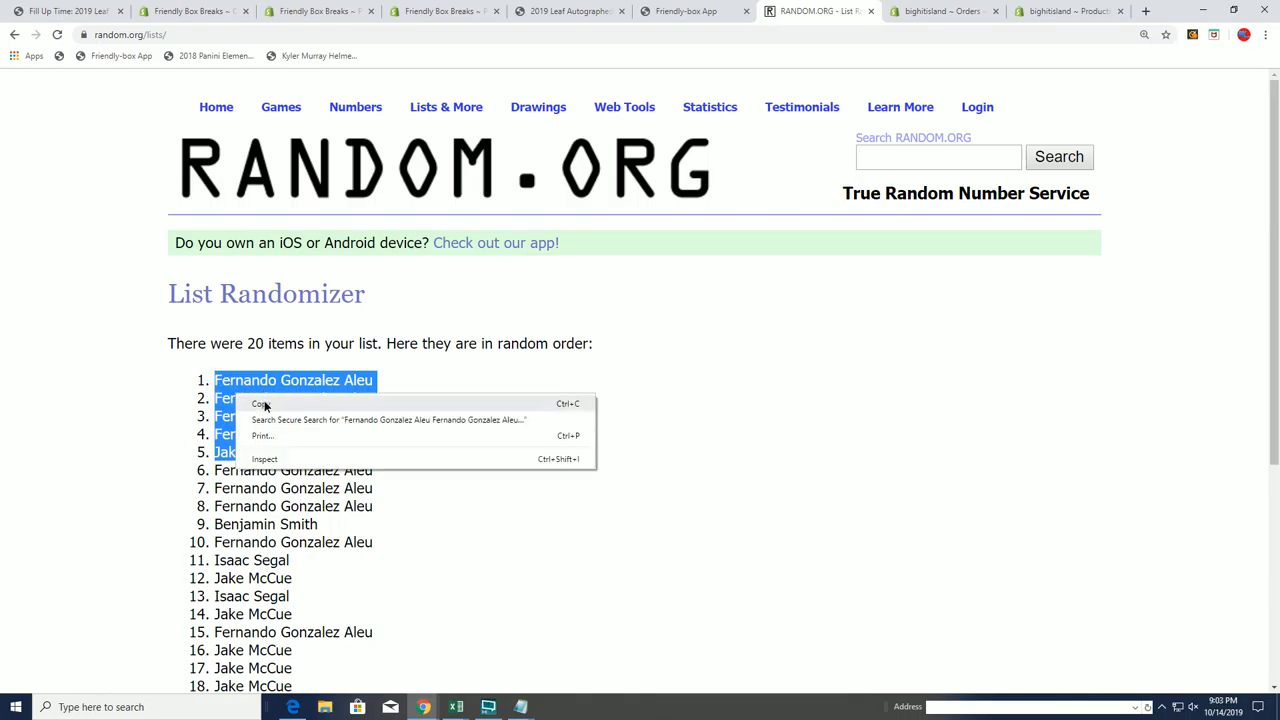
click(261, 403)
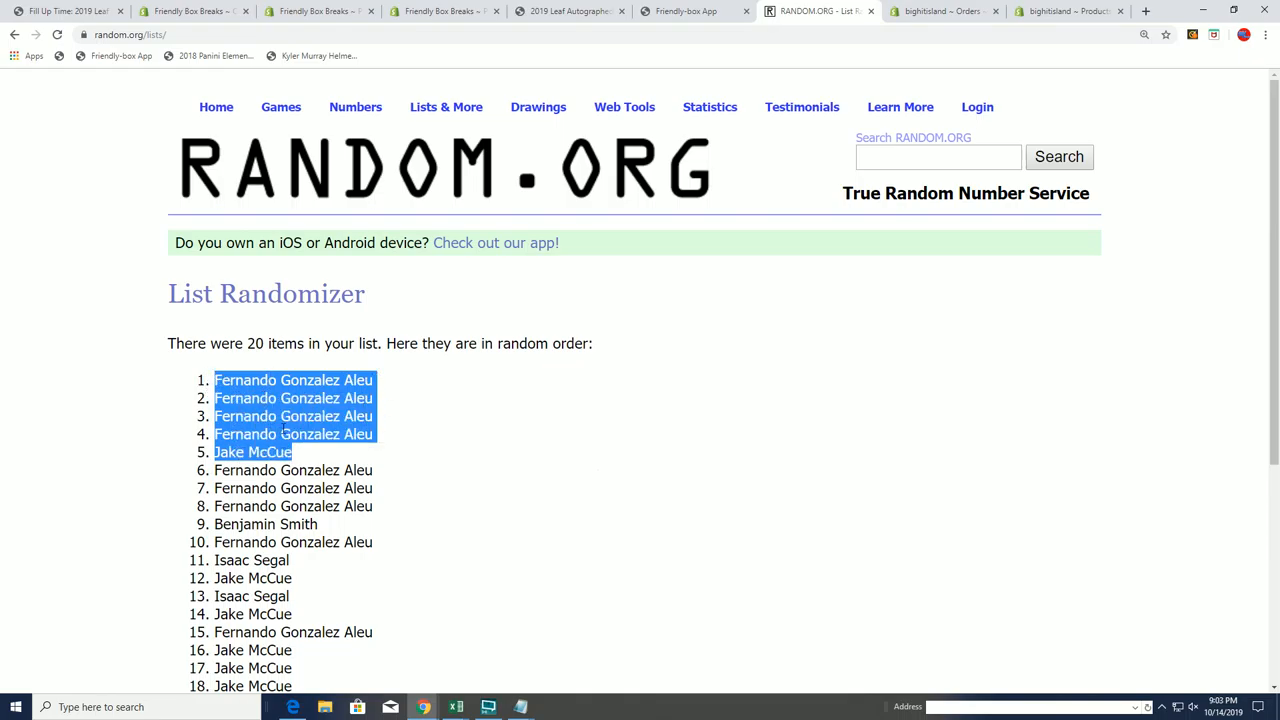